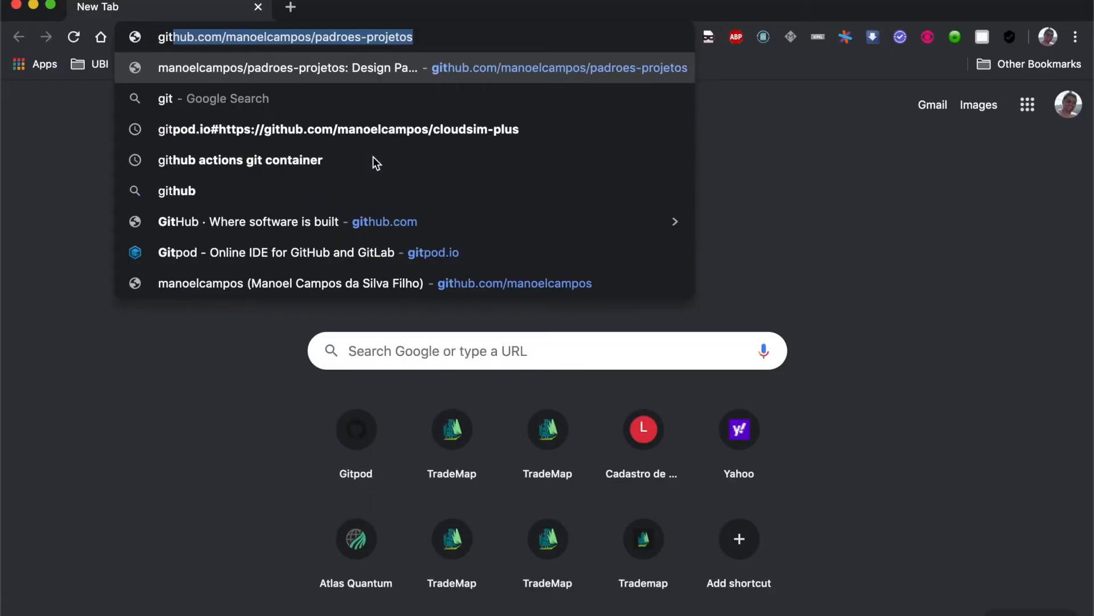
- Sign in to gitpod.io with the GitHub account, reaching the empty Workspaces list, then start a new tab
text(gitpod.io)
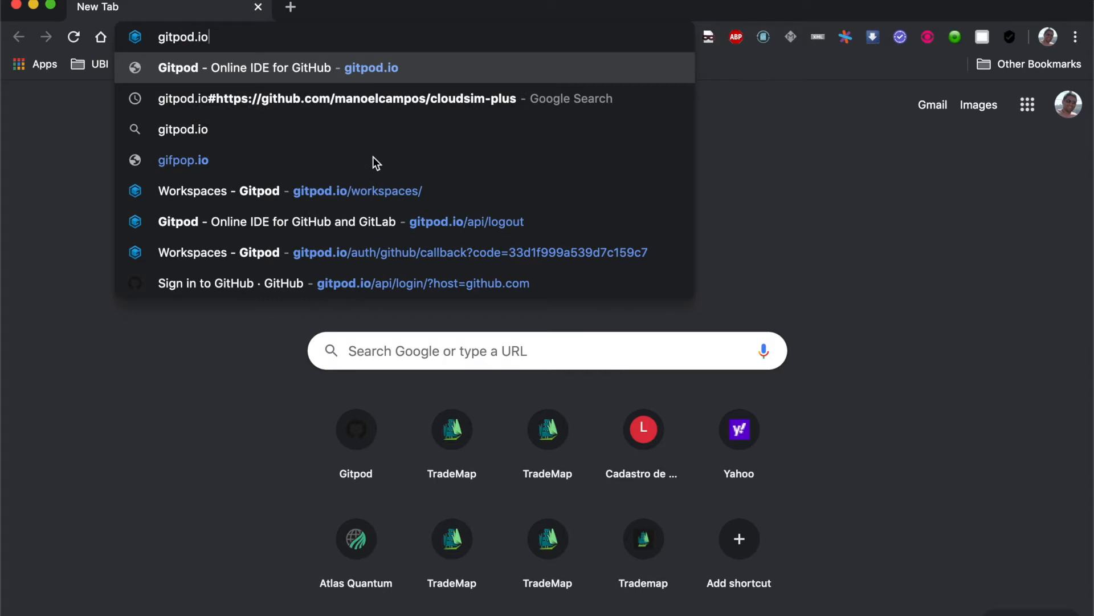
click(244, 67)
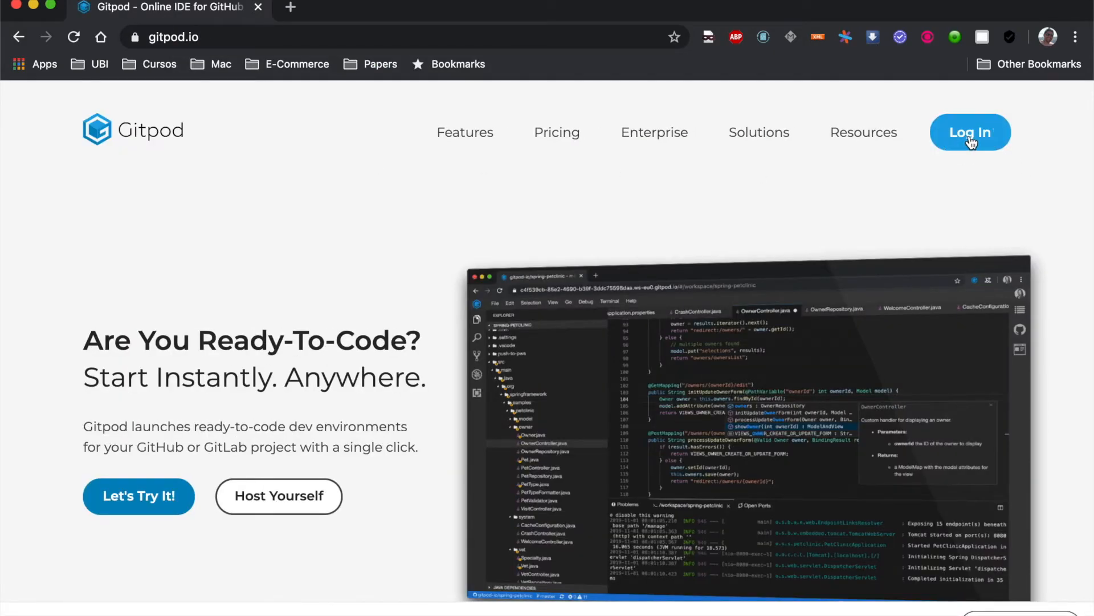
click(969, 132)
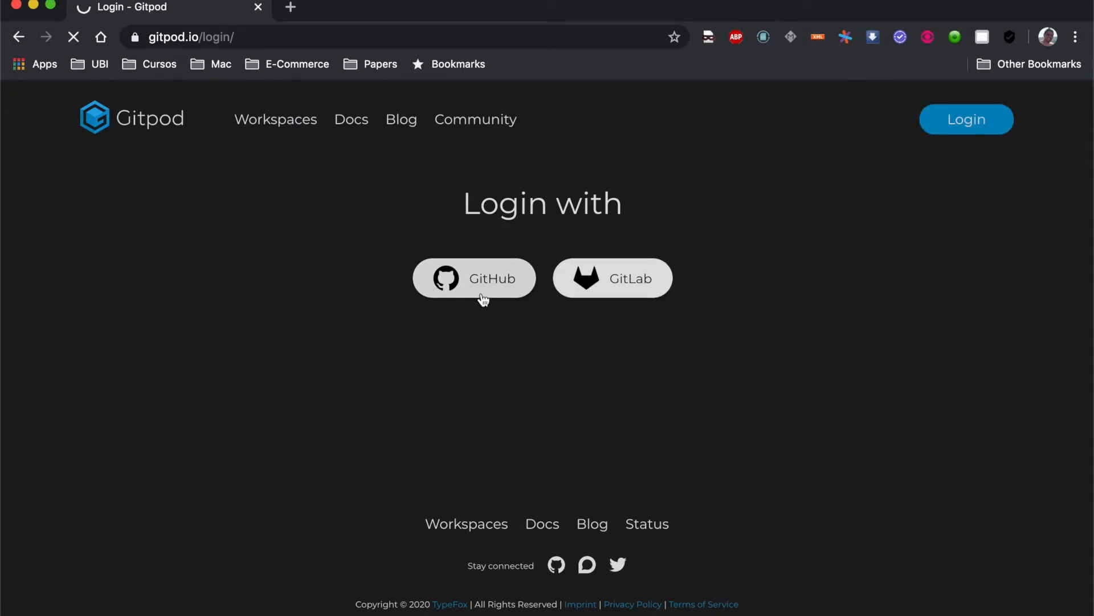
click(475, 278)
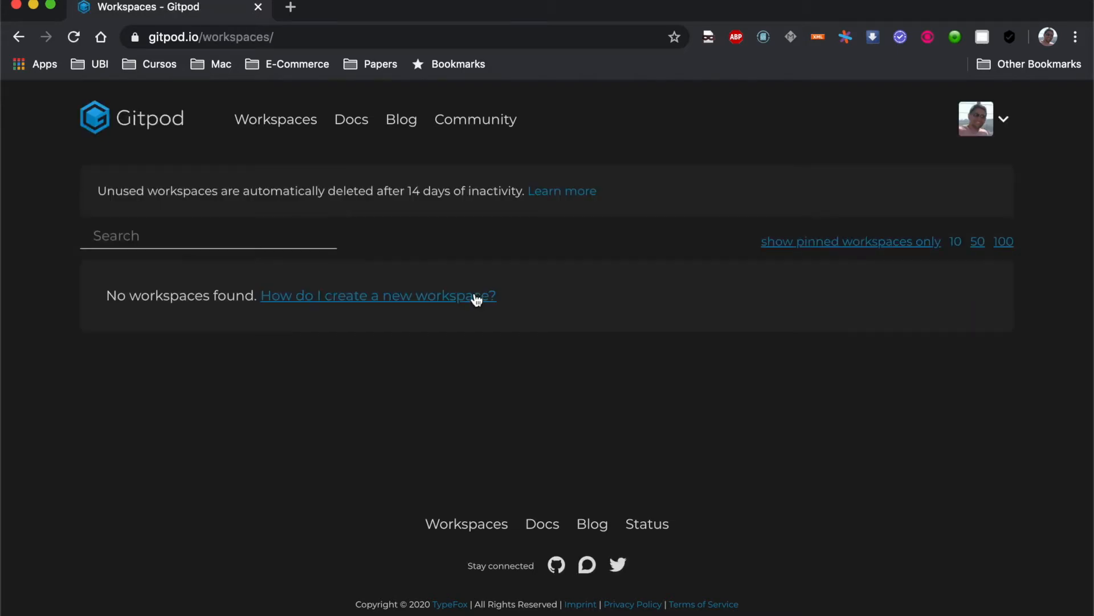
click(493, 7)
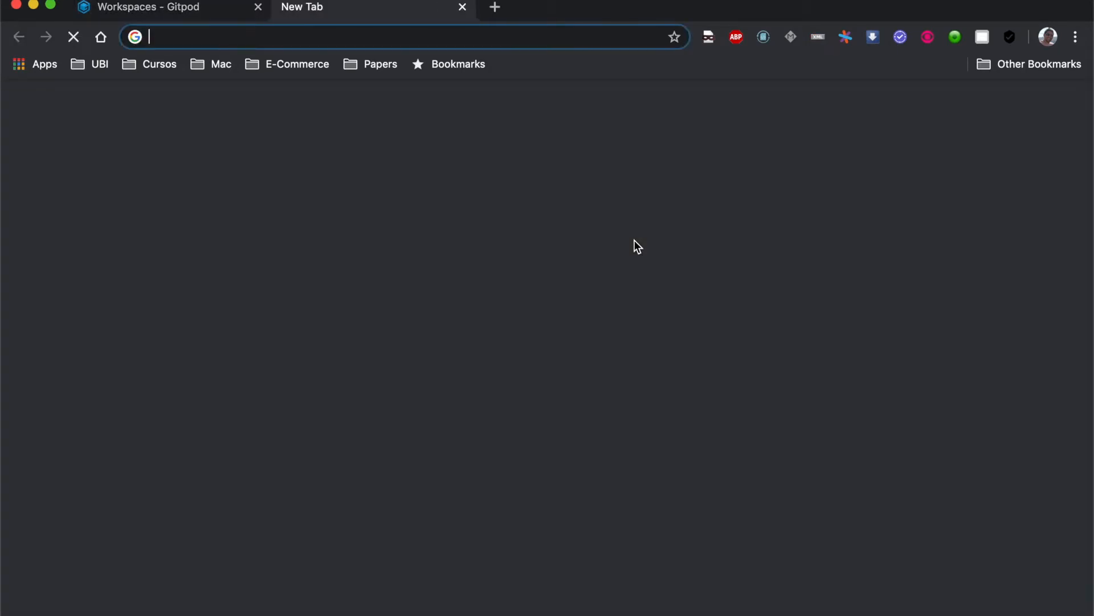
- From cloudsimplus.org reach the cloudsim-plus GitHub repository, select its URL, and return to the Gitpod tab
text(cloudsimplus.org)
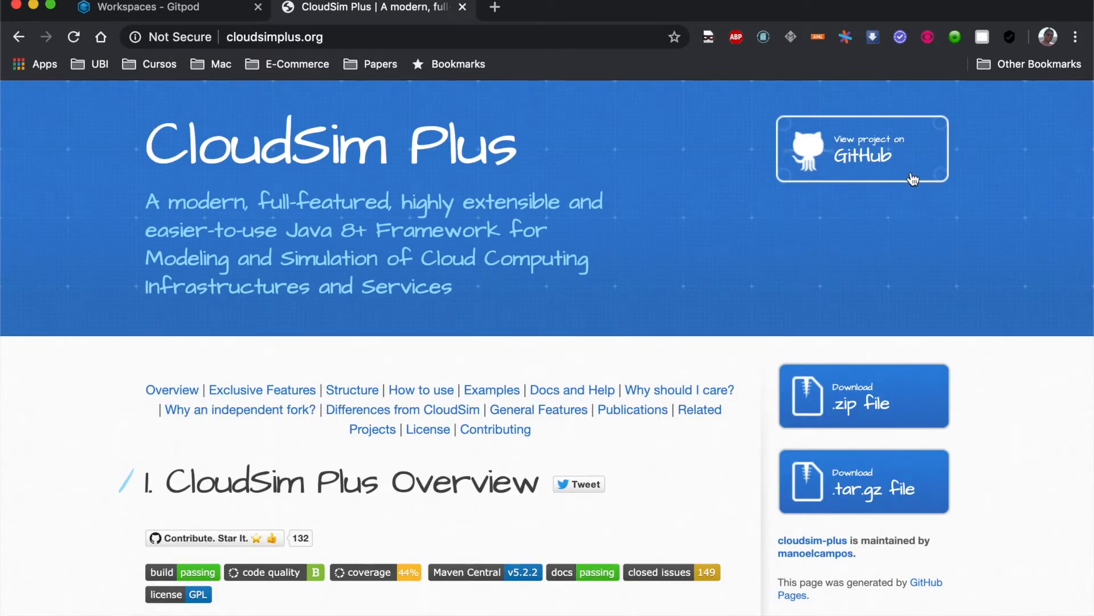
click(862, 148)
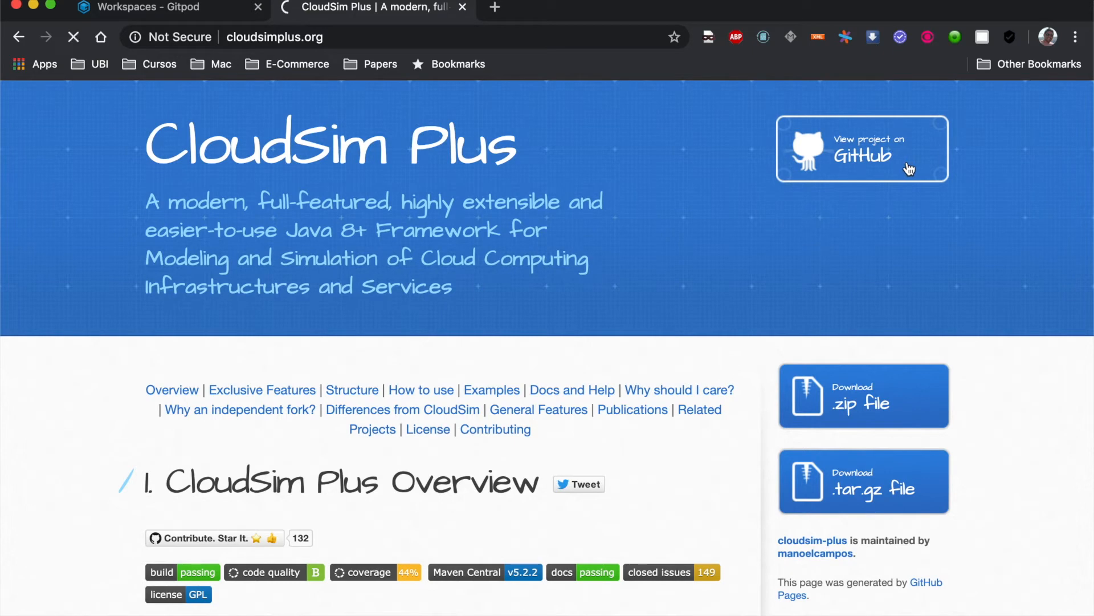
click(862, 147)
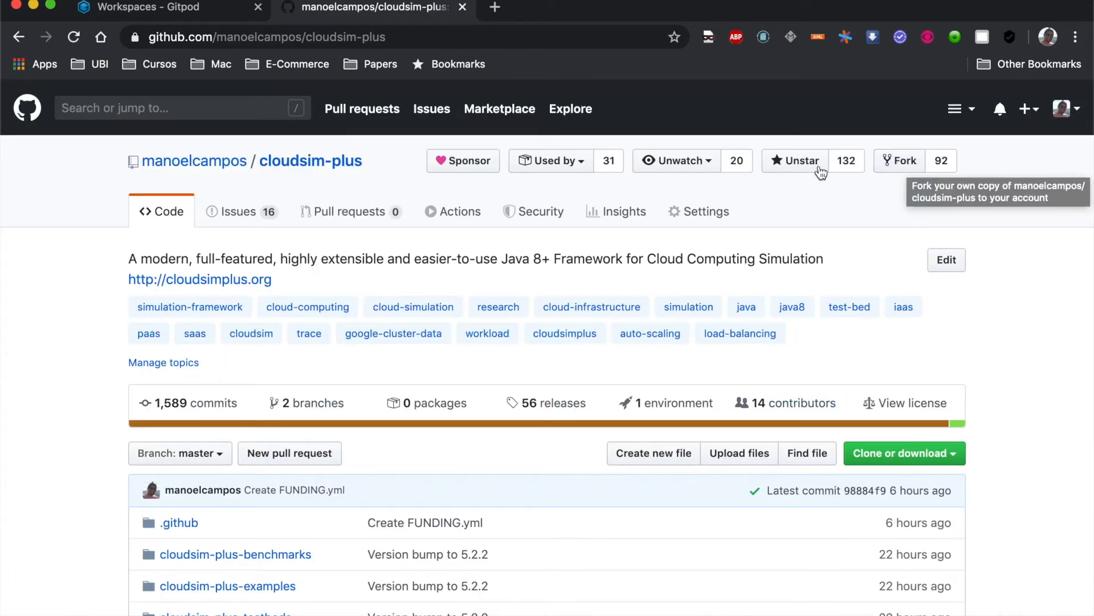
click(266, 37)
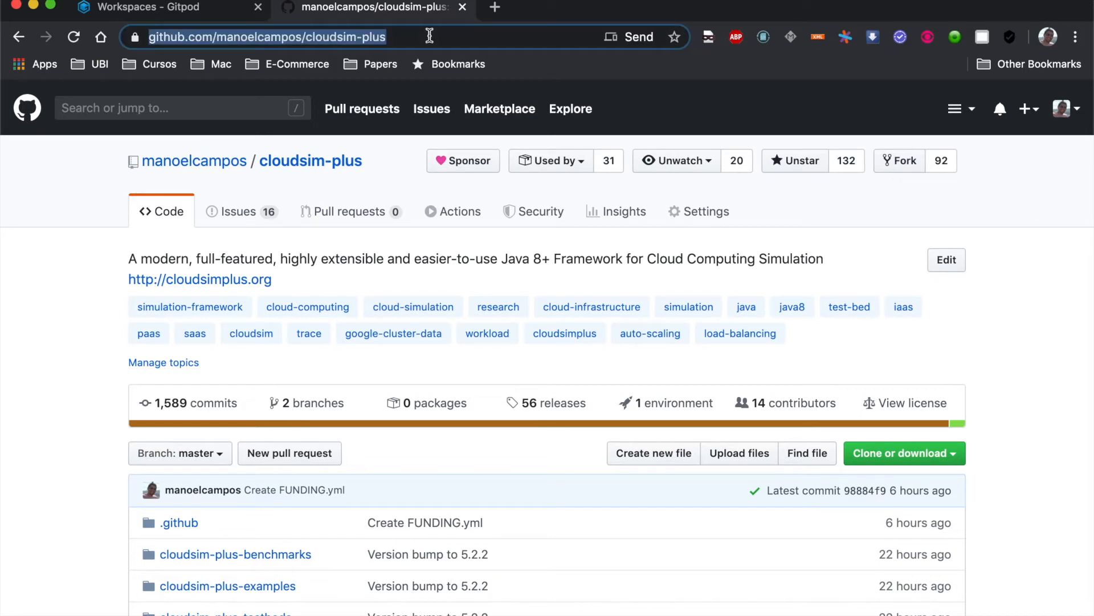
click(139, 8)
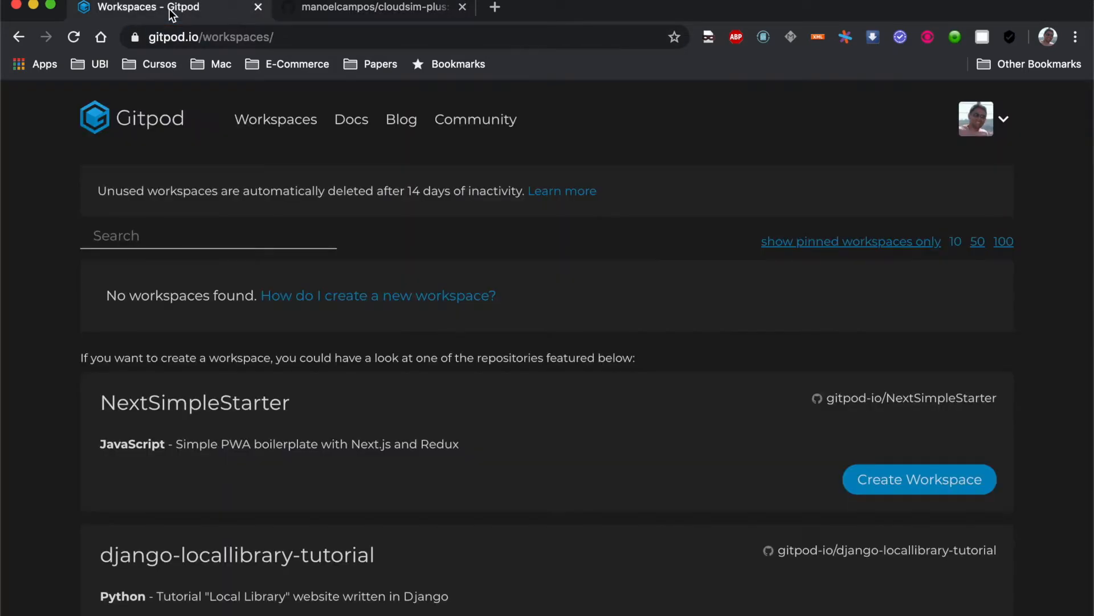
click(381, 36)
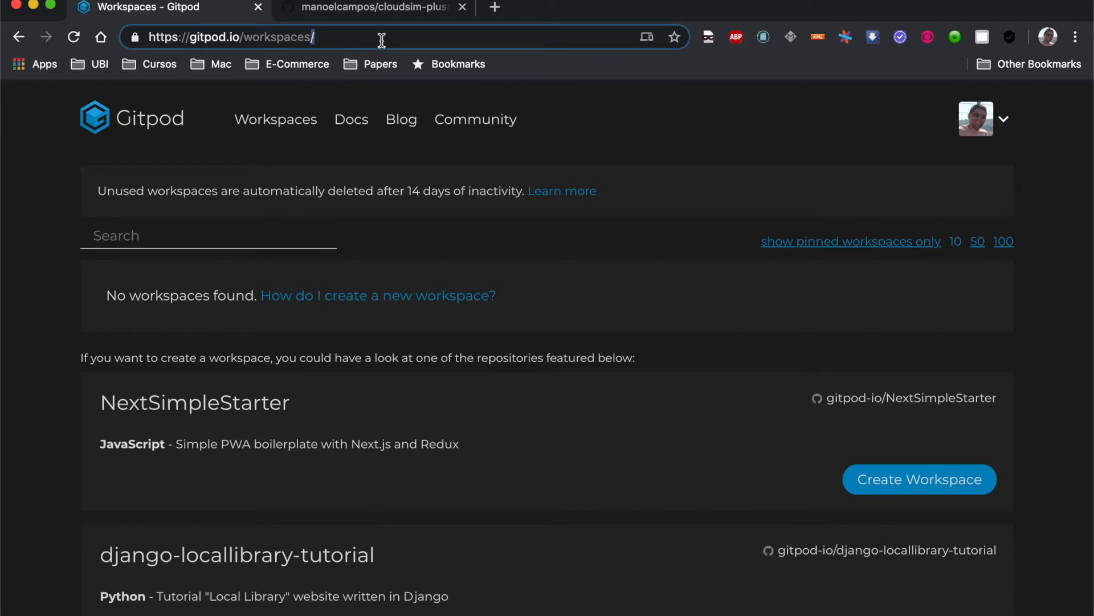
double_click(277, 36)
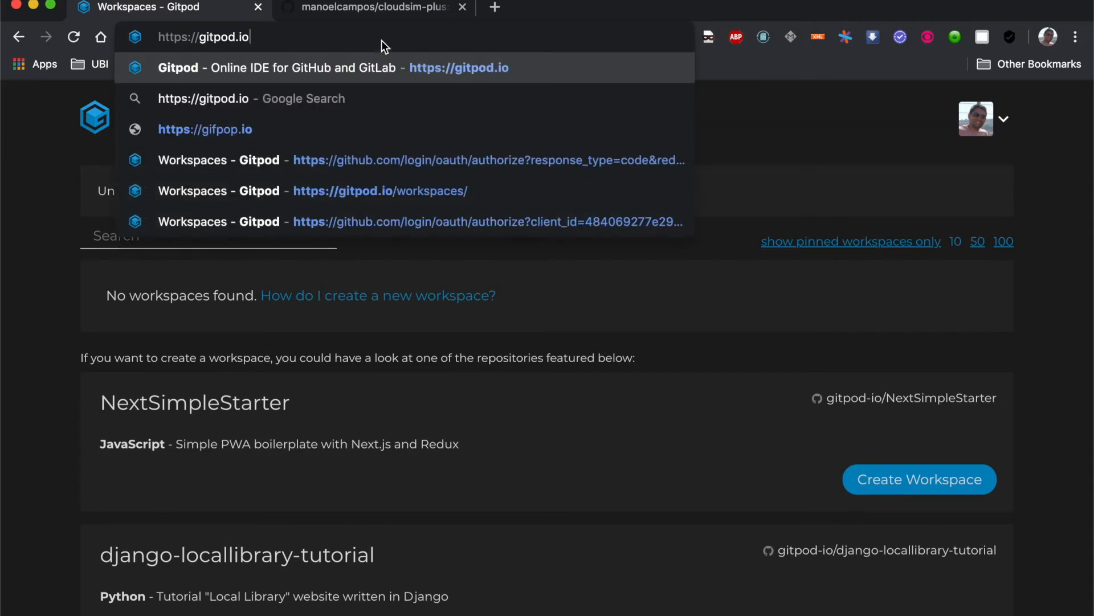
text(#)
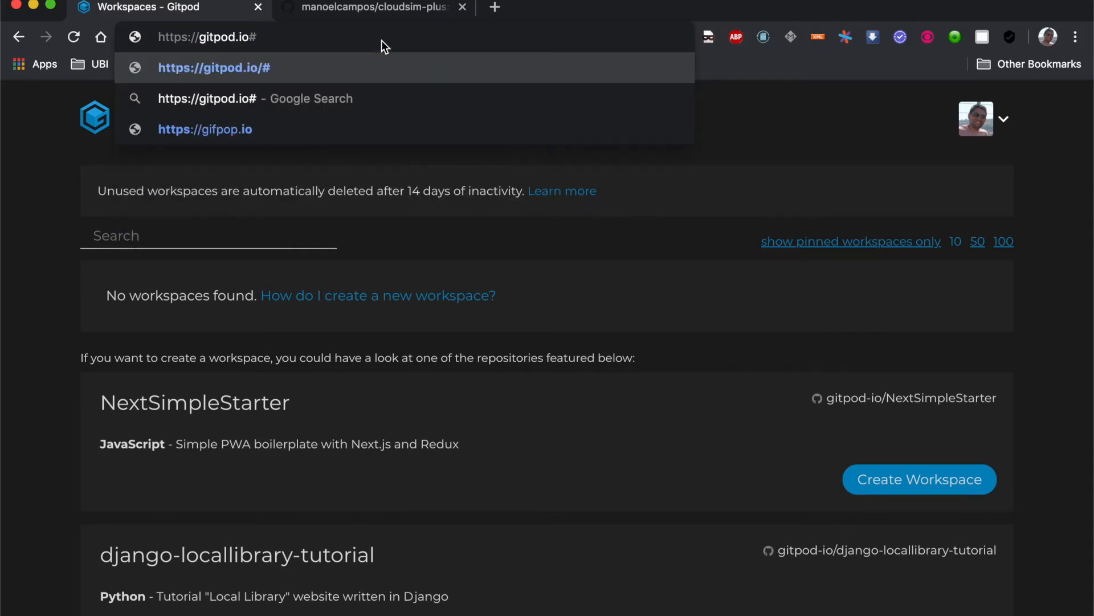
text(https://github.com/manoelcampos/cloudsim-plus)
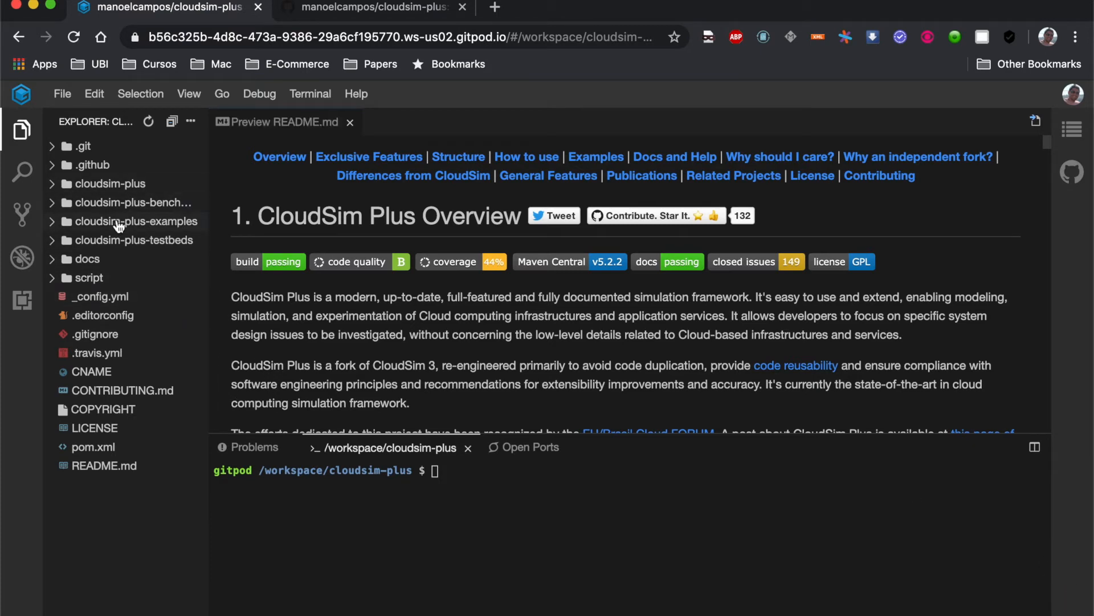
mouse_move(173, 233)
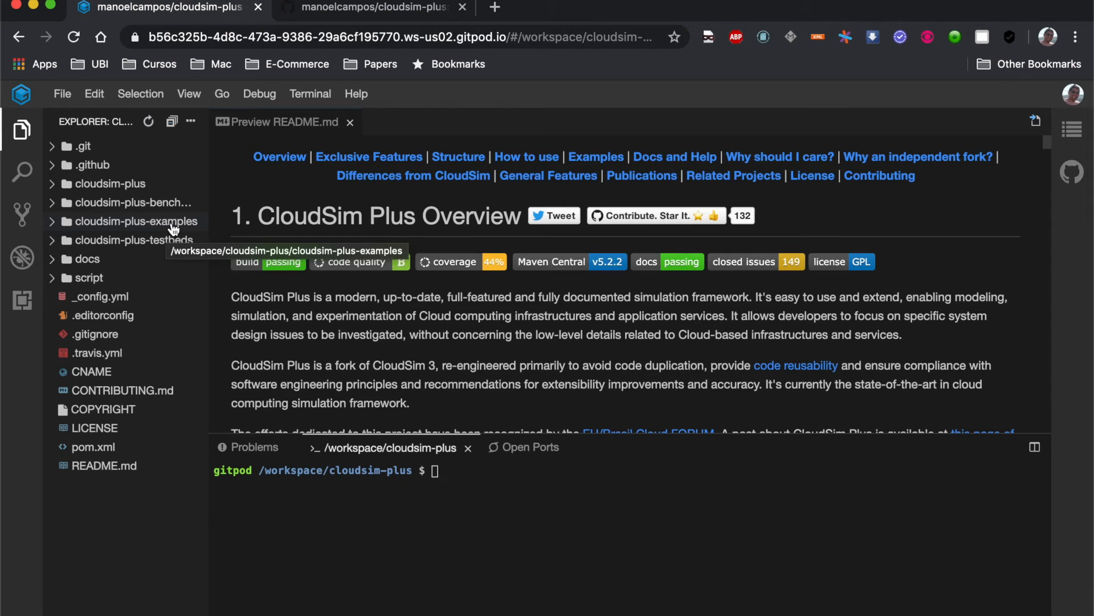
mouse_move(169, 232)
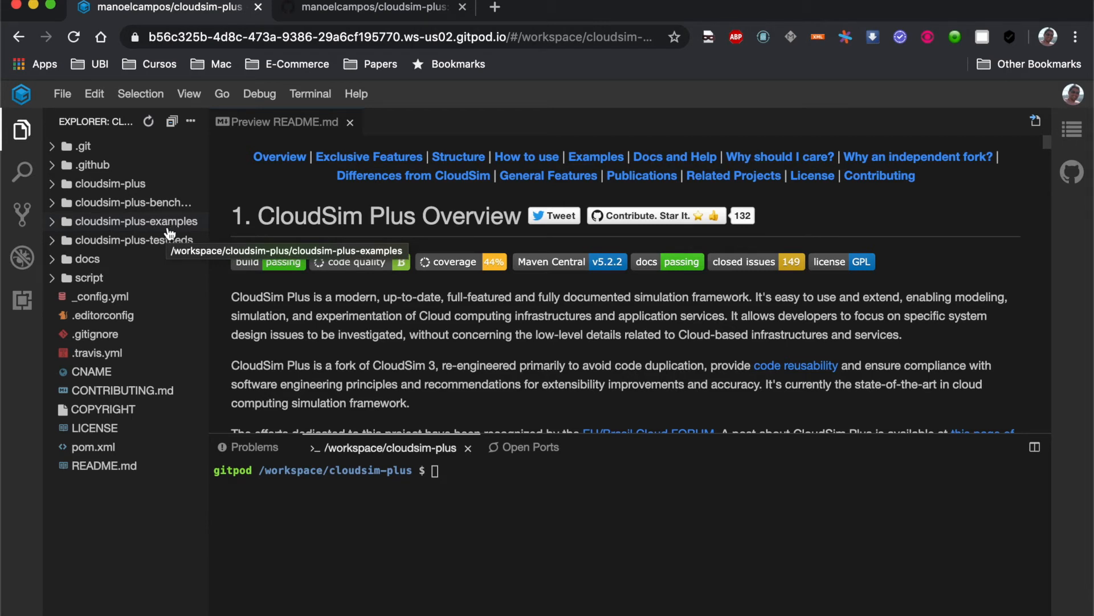
- Expand cloudsim-plus-examples > src > main > java > org > cloudsimplus down to the examples package
click(131, 221)
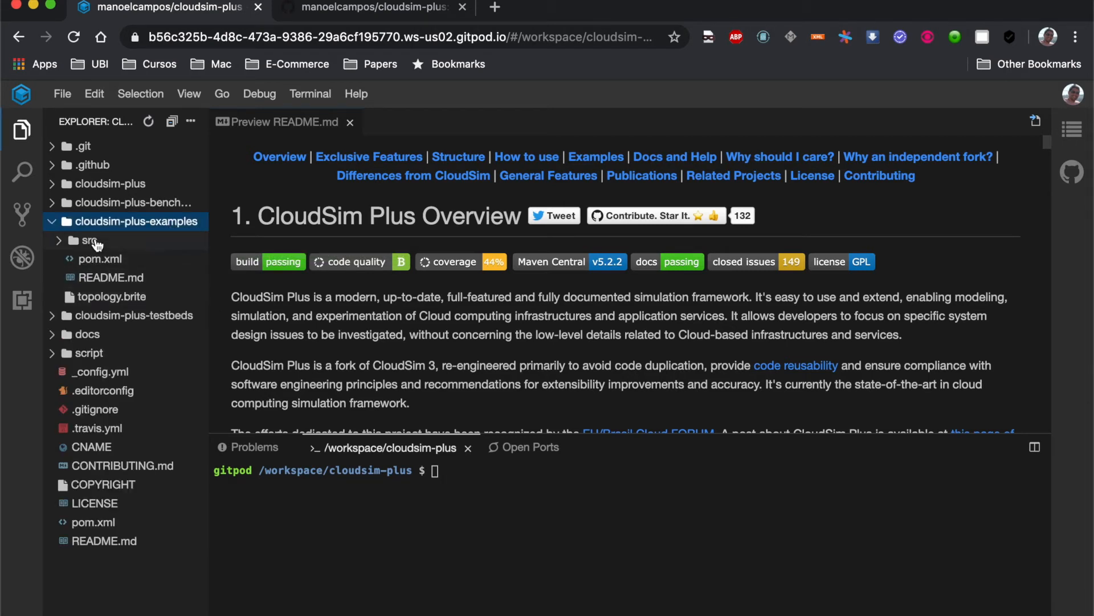
click(89, 239)
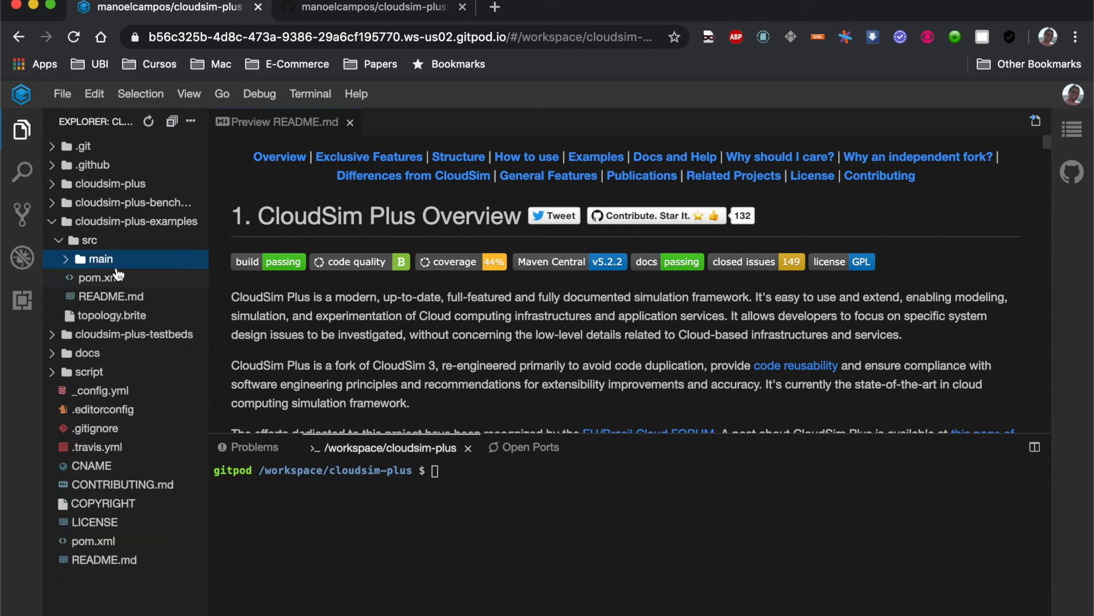
click(100, 258)
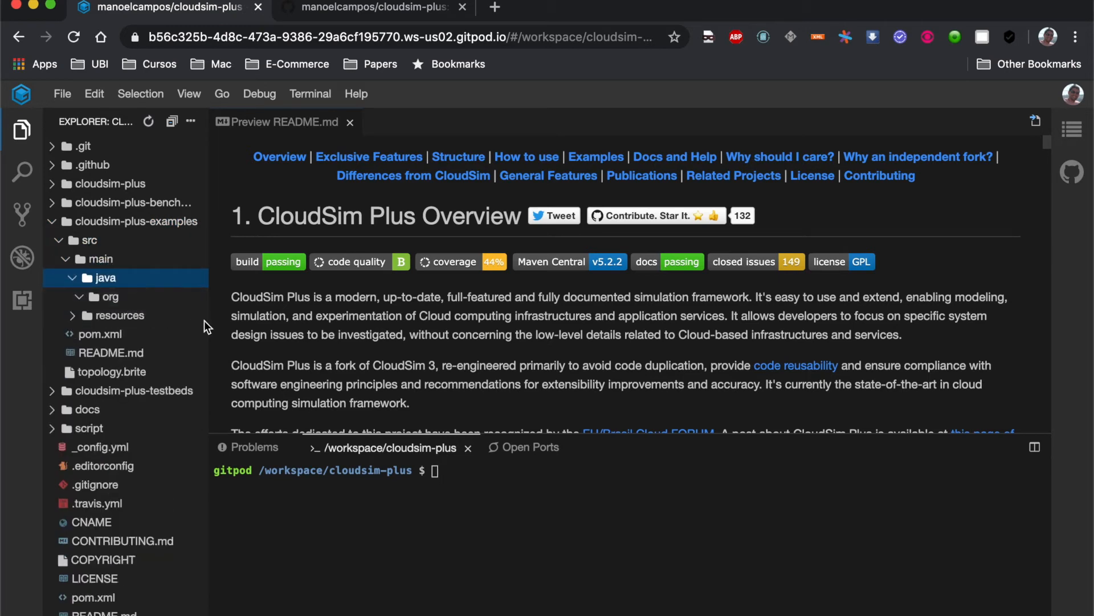
click(113, 297)
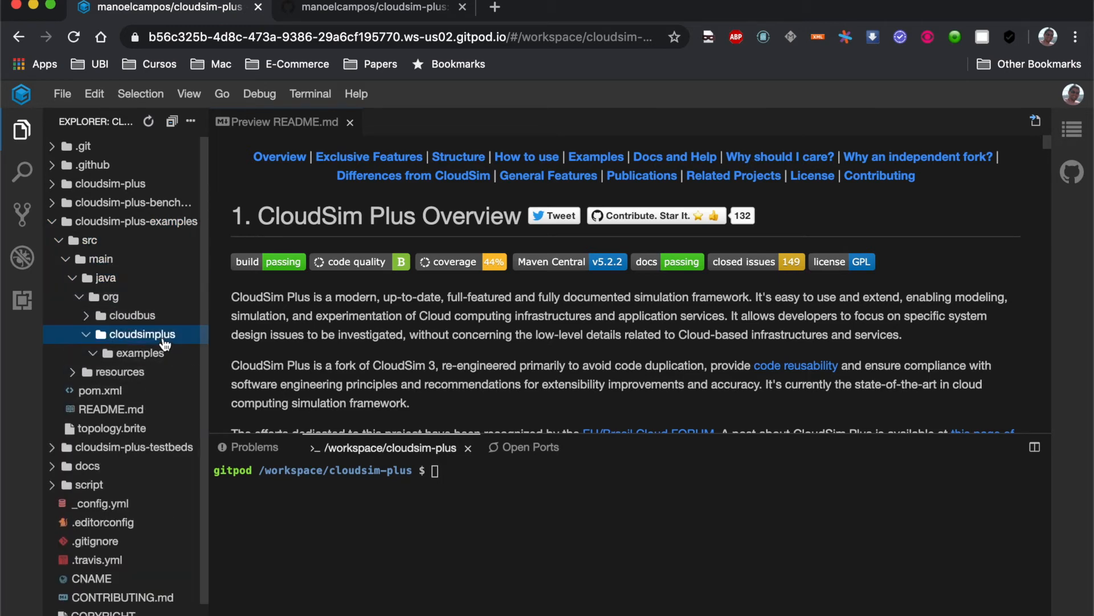
click(141, 353)
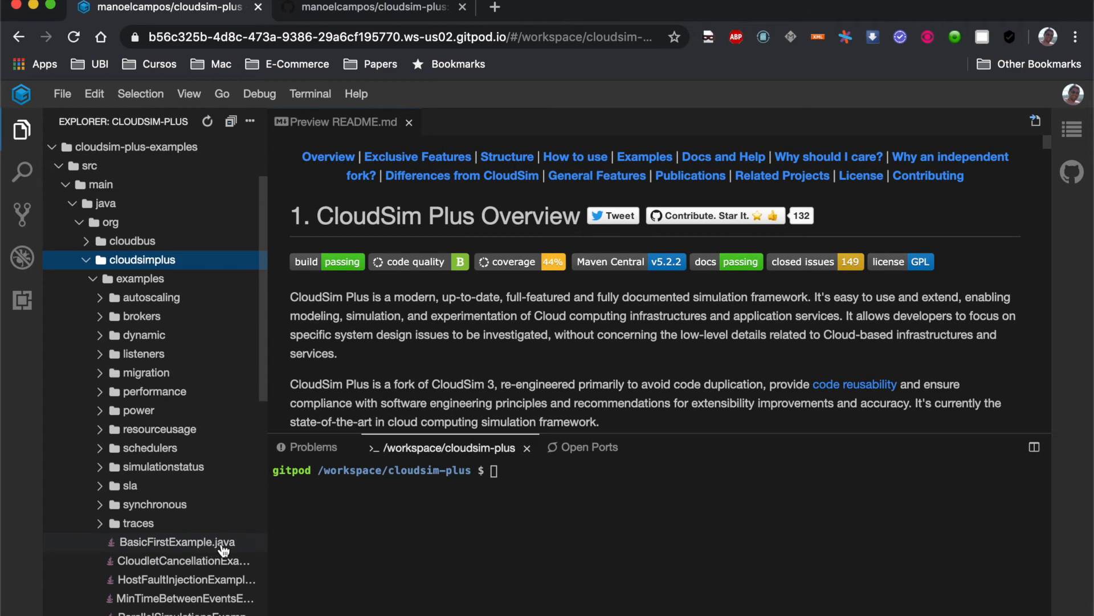
- Show BasicFirstExample.java in the editor, scrolled down to its main method
double_click(177, 542)
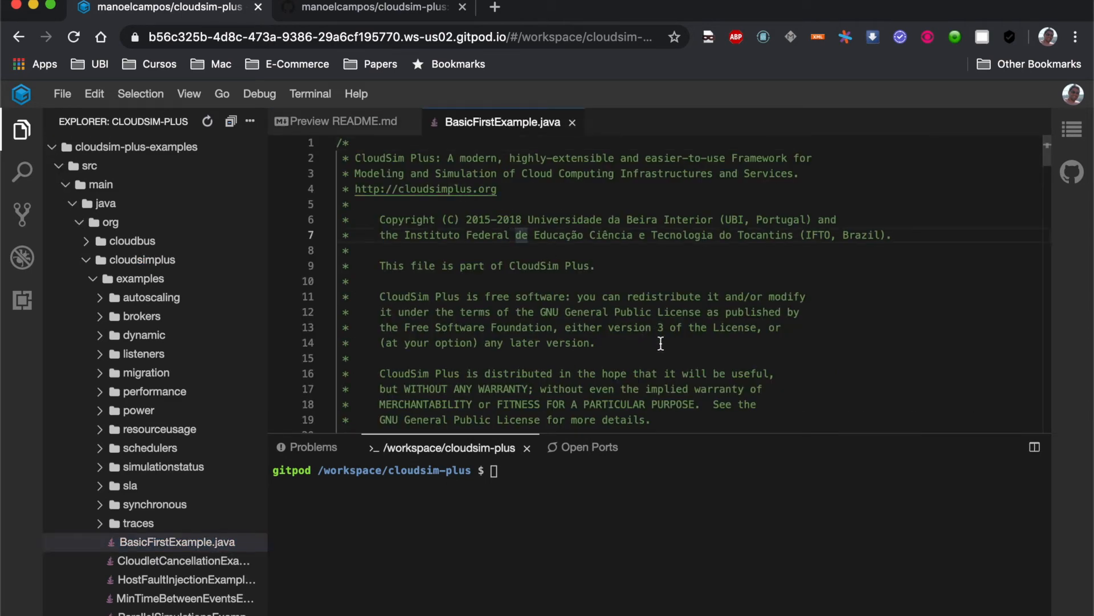
scroll(down, 3)
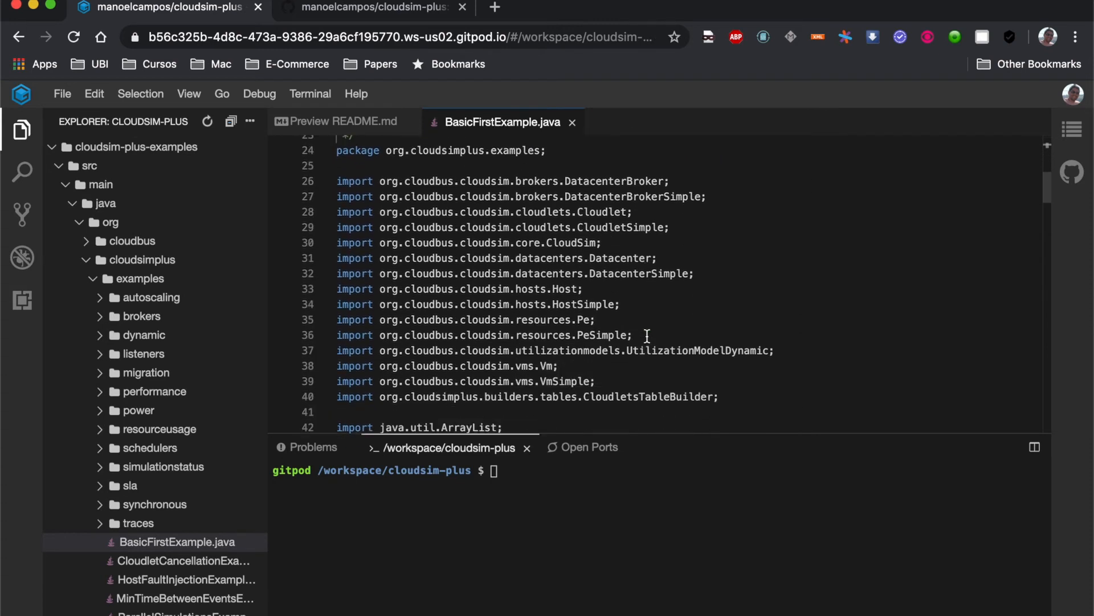
scroll(down, 3)
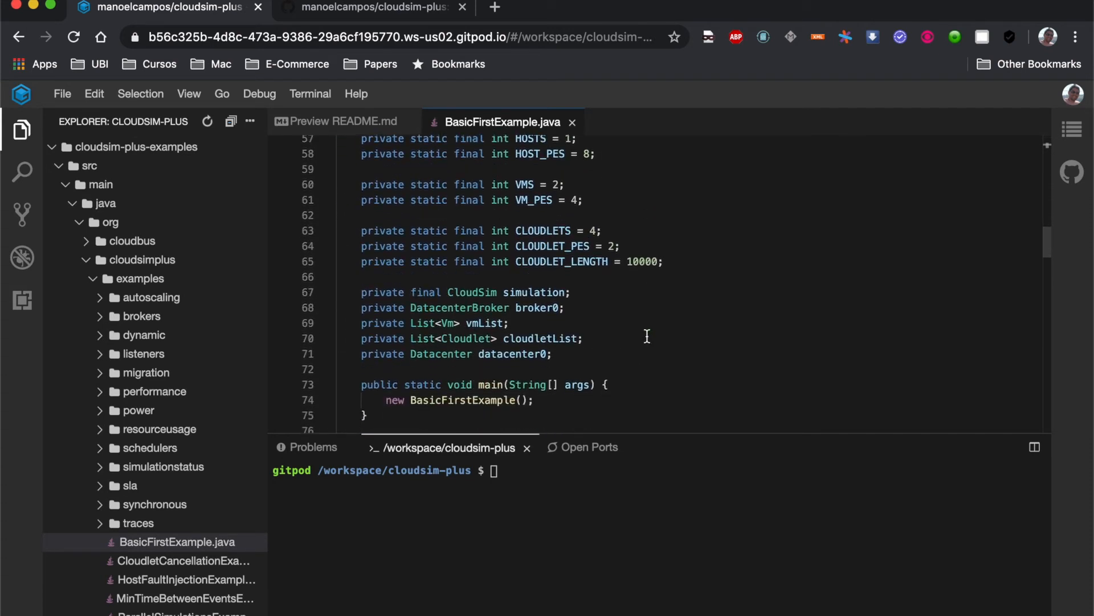
scroll(down, 3)
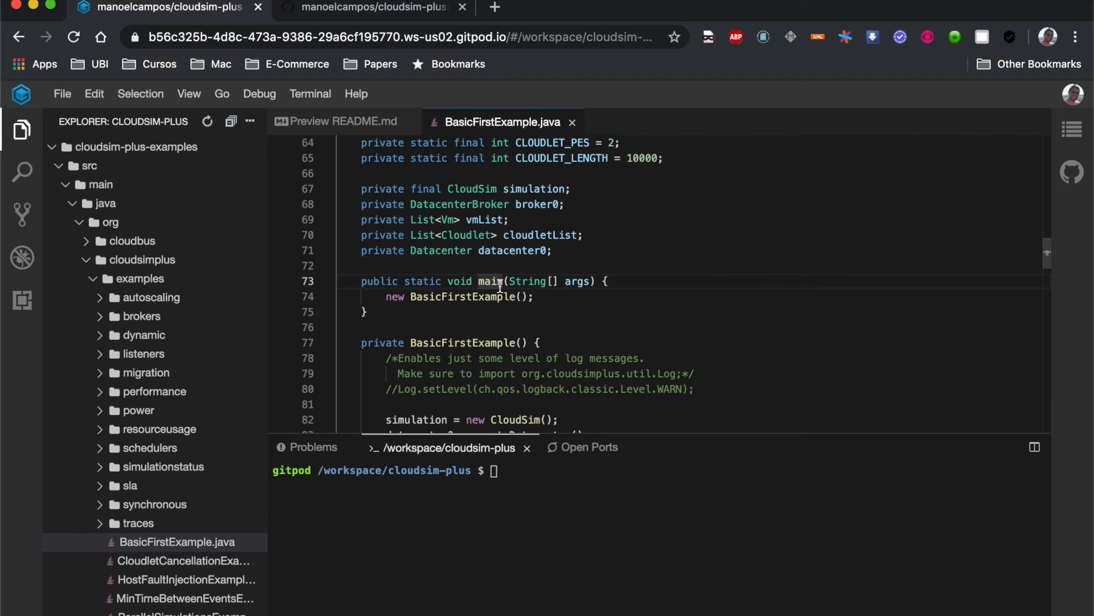
- Bring up and dismiss the main method's context menu while the Java Run | Debug code lens loads
right_click(499, 286)
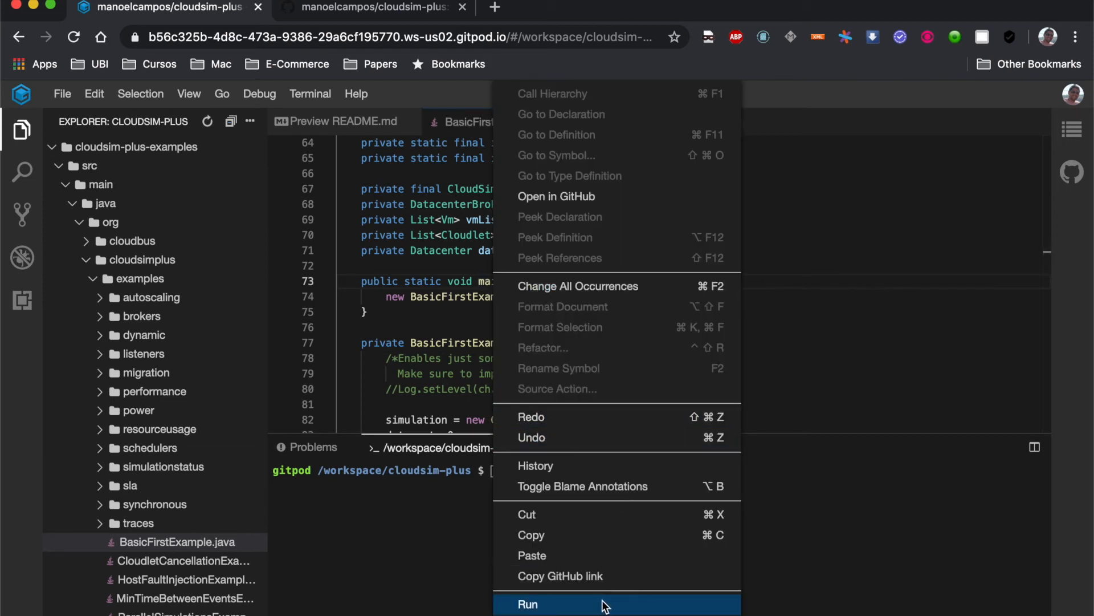
mouse_move(444, 290)
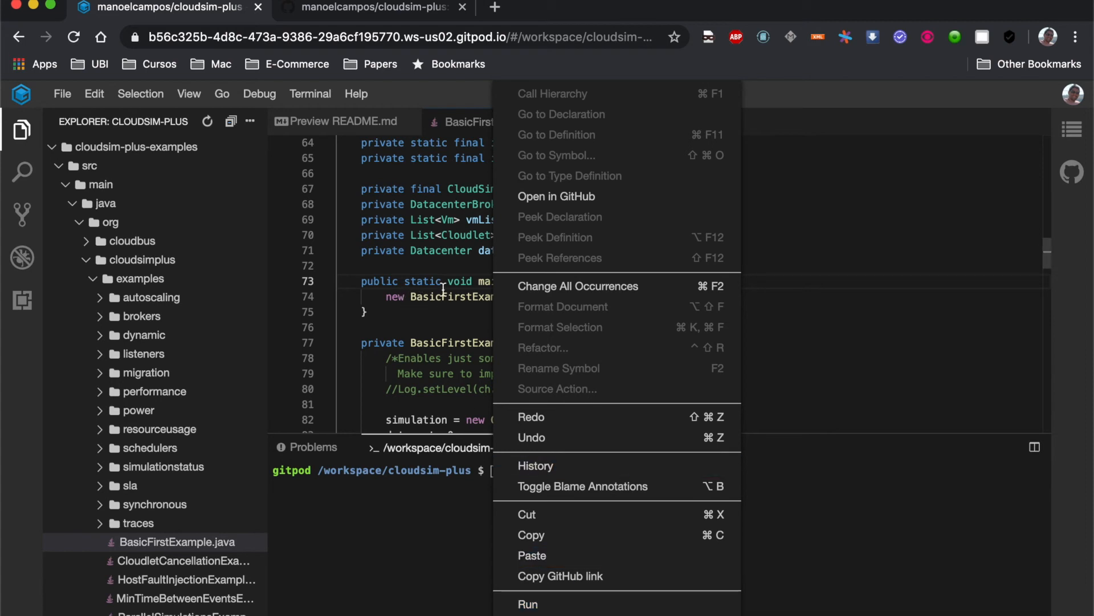
click(418, 290)
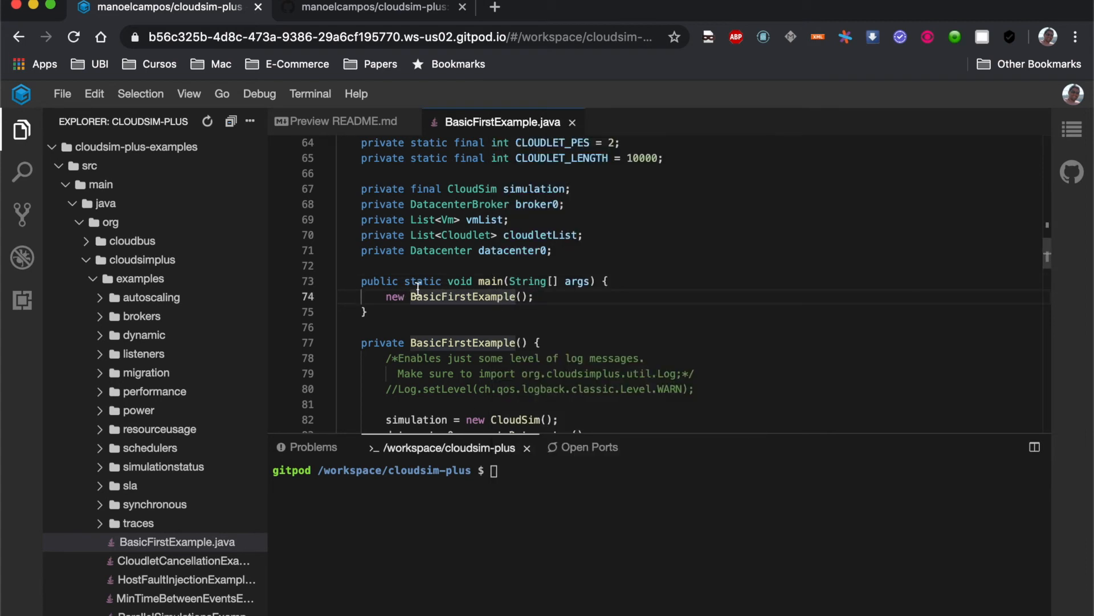
mouse_move(462, 273)
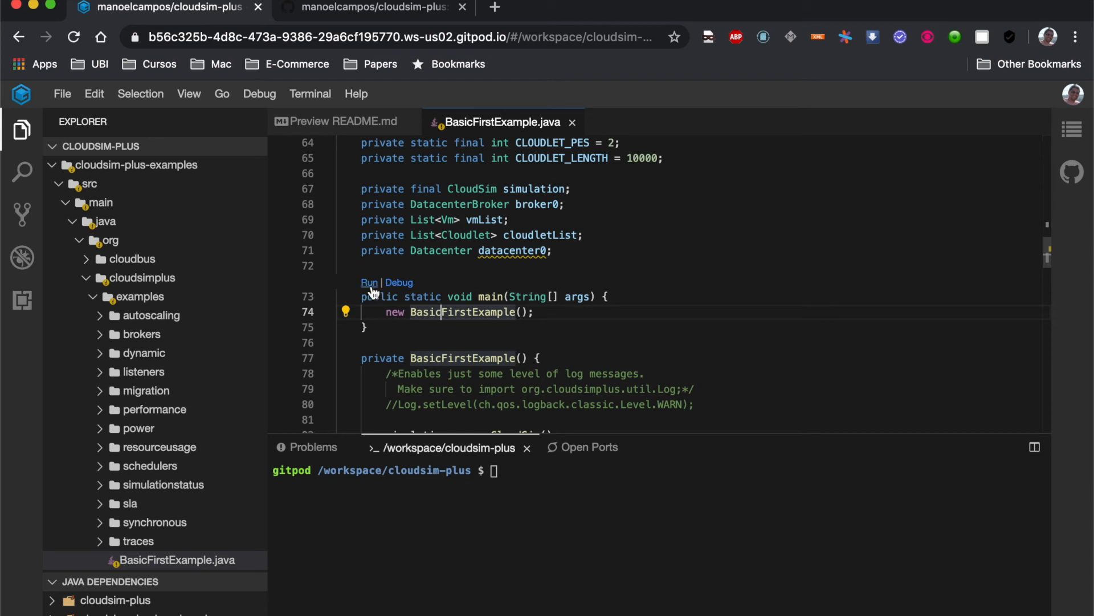
mouse_move(369, 288)
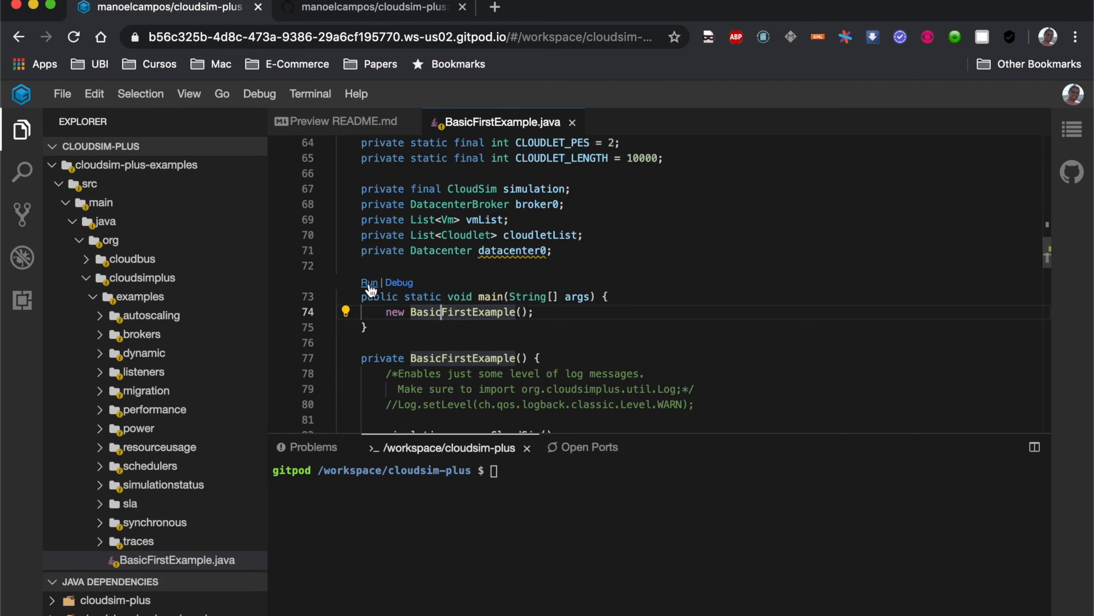
- Run BasicFirstExample's main via the Run code lens, showing all four cloudlets succeeding in the console
click(368, 281)
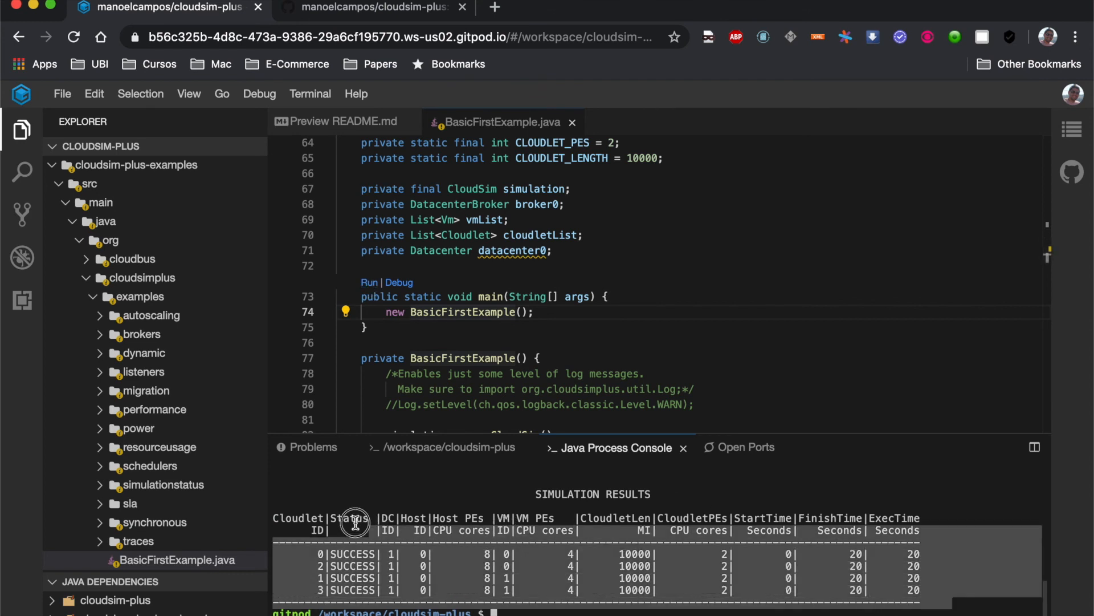
mouse_move(336, 585)
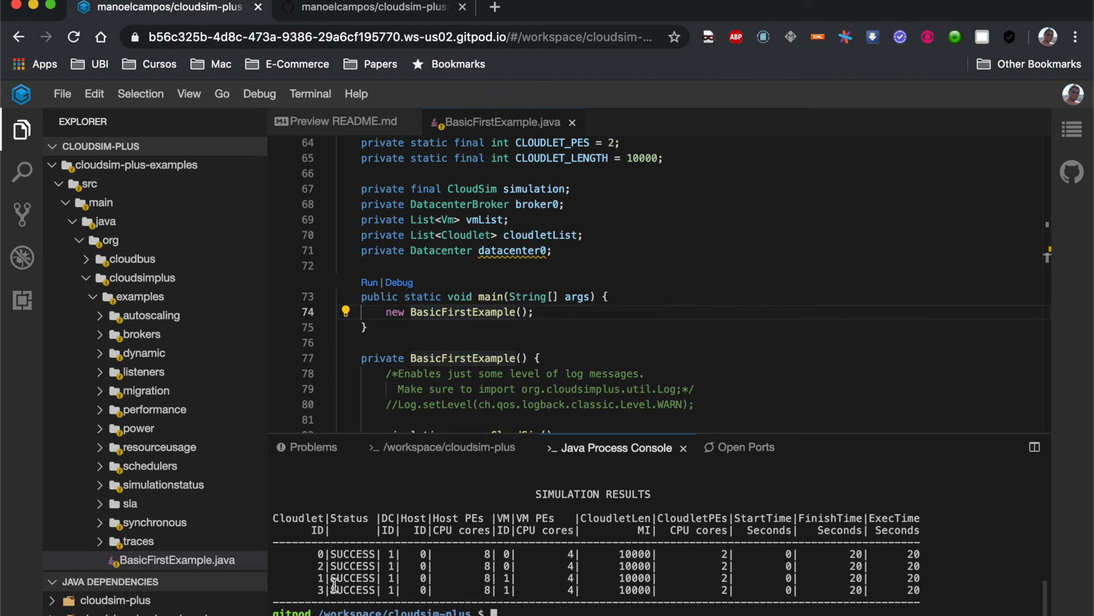